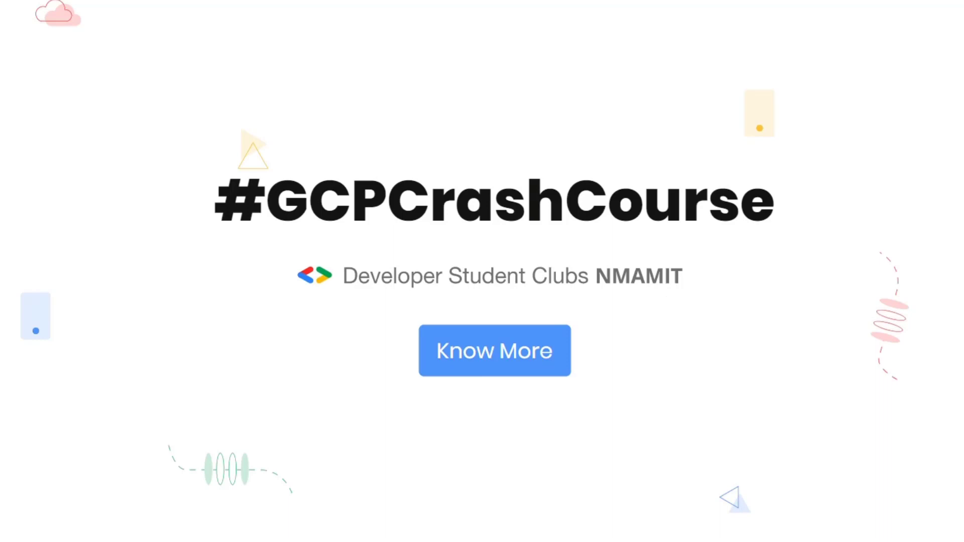
Choose the App Development track and open its Application Development Track enrollment form.
{"action": "scroll", "scroll_direction": "down", "scroll_amount": 3}
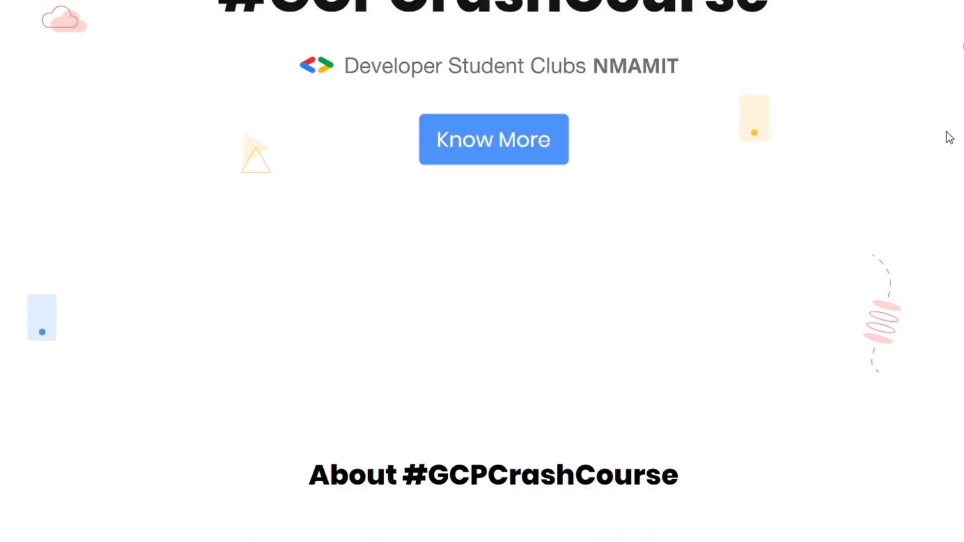
{"action": "scroll", "scroll_direction": "down", "scroll_amount": 3}
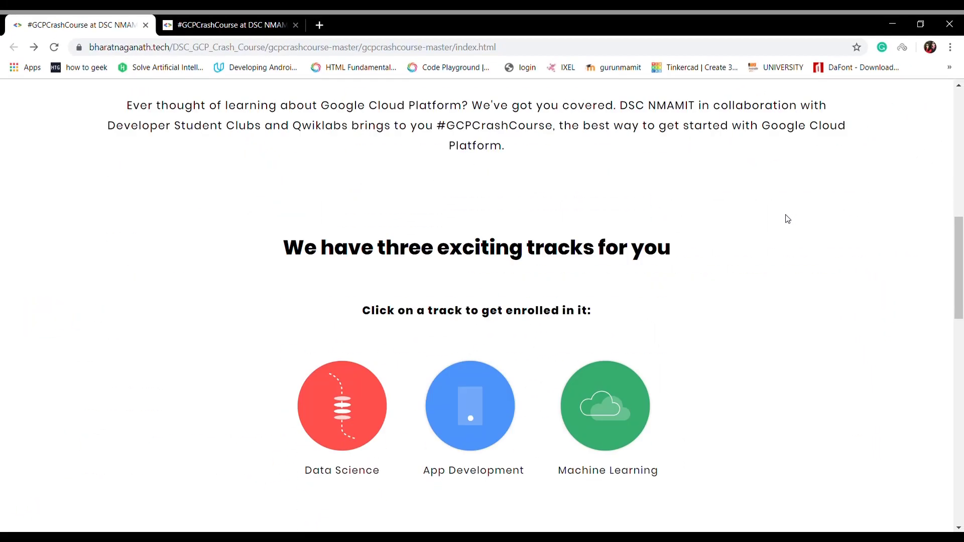
{"action": "scroll", "scroll_direction": "down", "scroll_amount": 3}
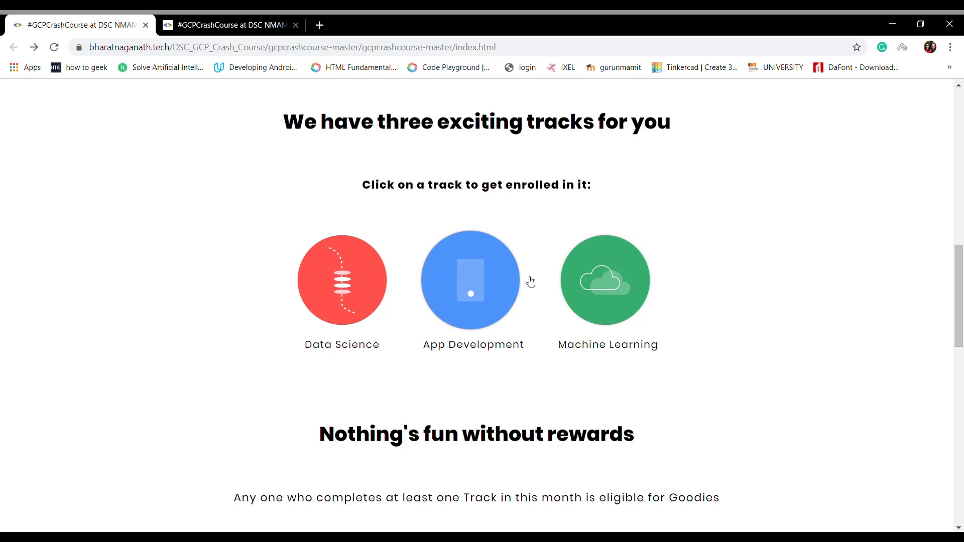
{"action": "key", "text": "F11"}
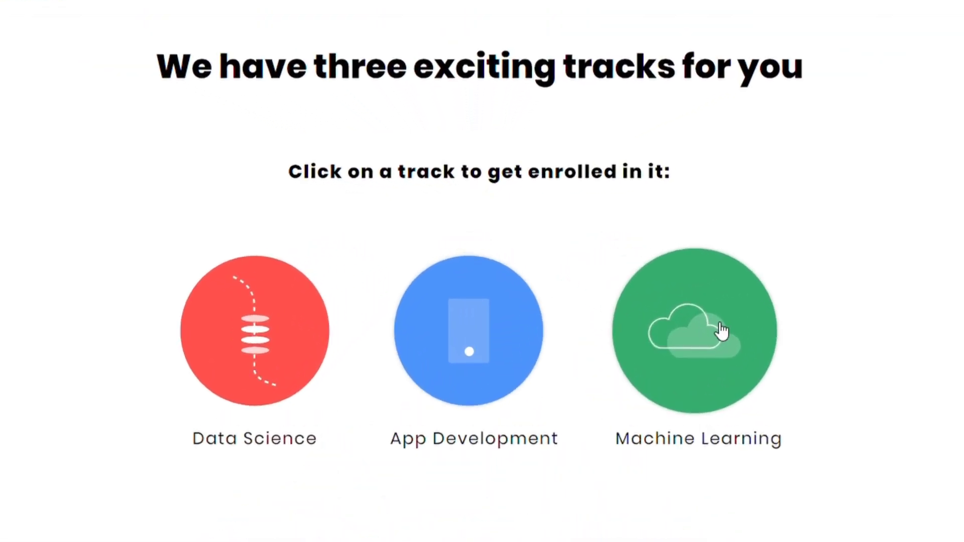
{"action": "left_click", "coordinate": [467, 332]}
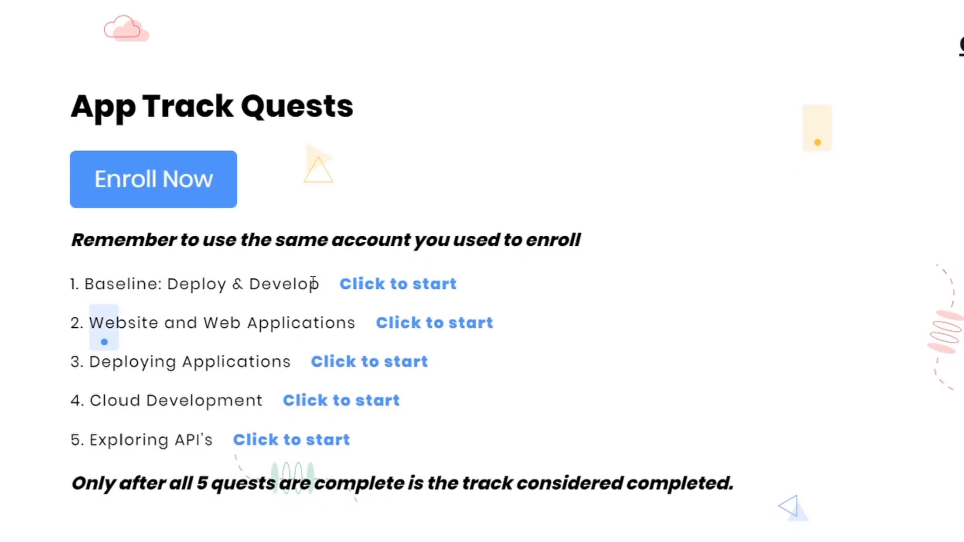
{"action": "mouse_move", "coordinate": [291, 439]}
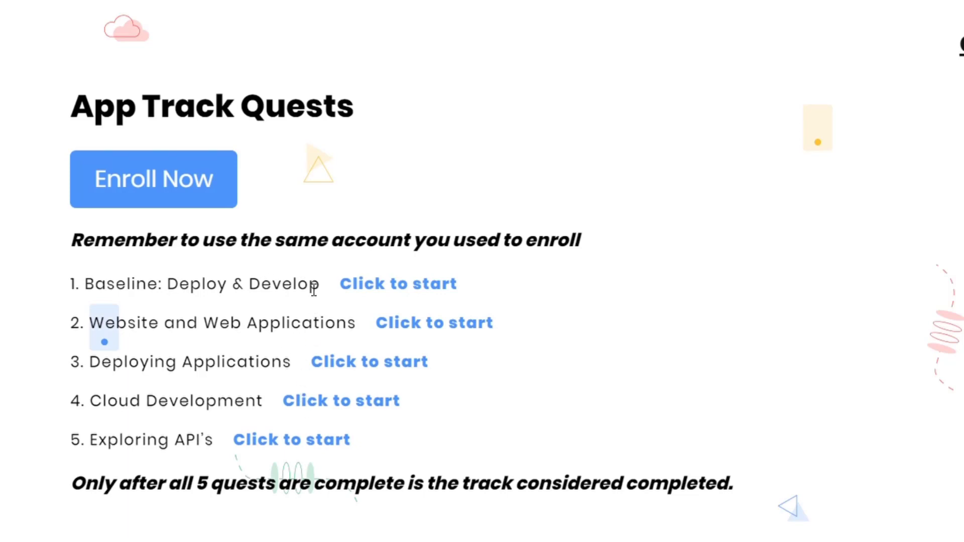
{"action": "mouse_move", "coordinate": [331, 458]}
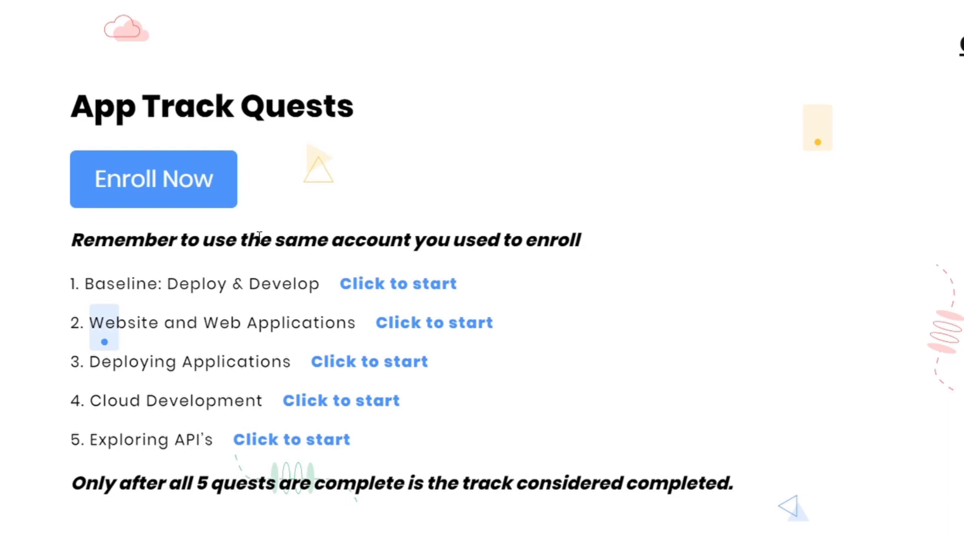
{"action": "left_click", "coordinate": [153, 178]}
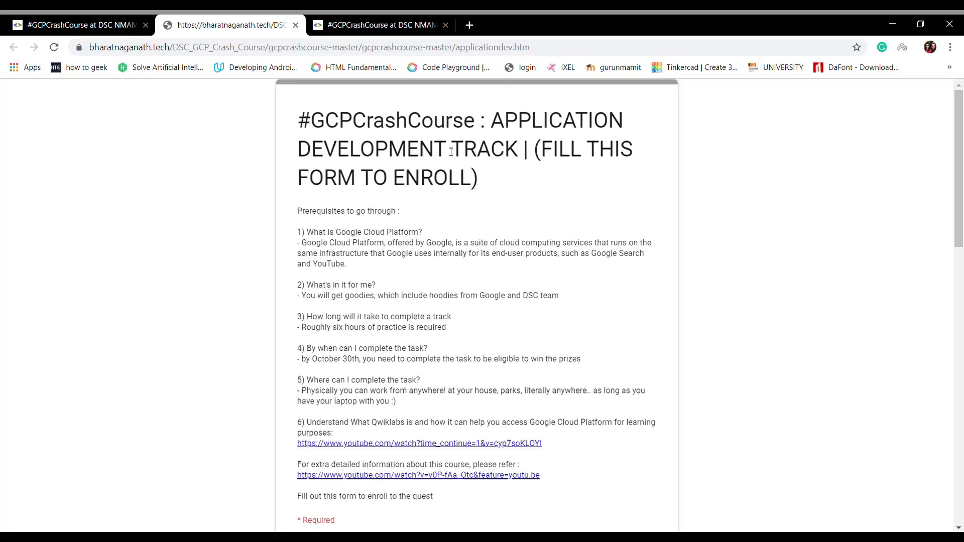
{"action": "scroll", "scroll_direction": "down", "scroll_amount": 3}
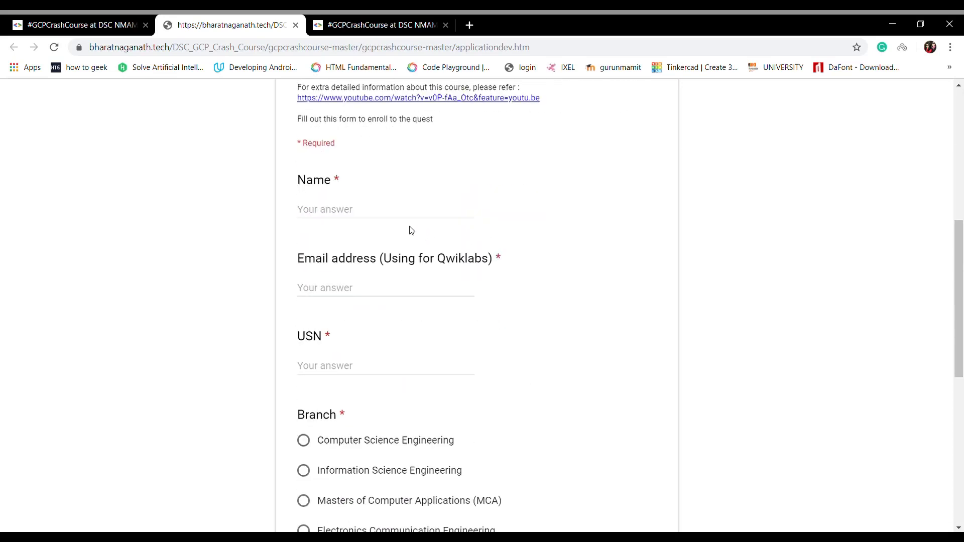
{"action": "type", "text": "aakriti"}
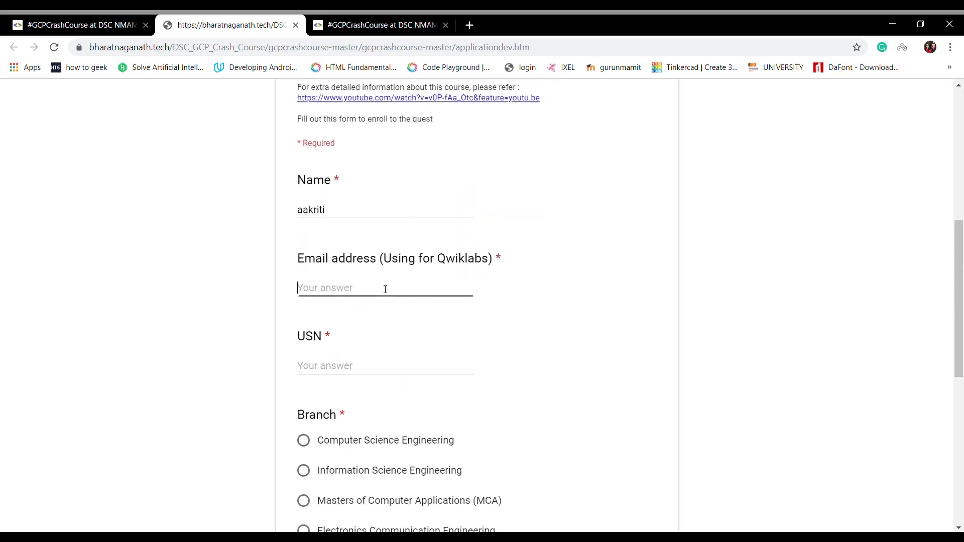
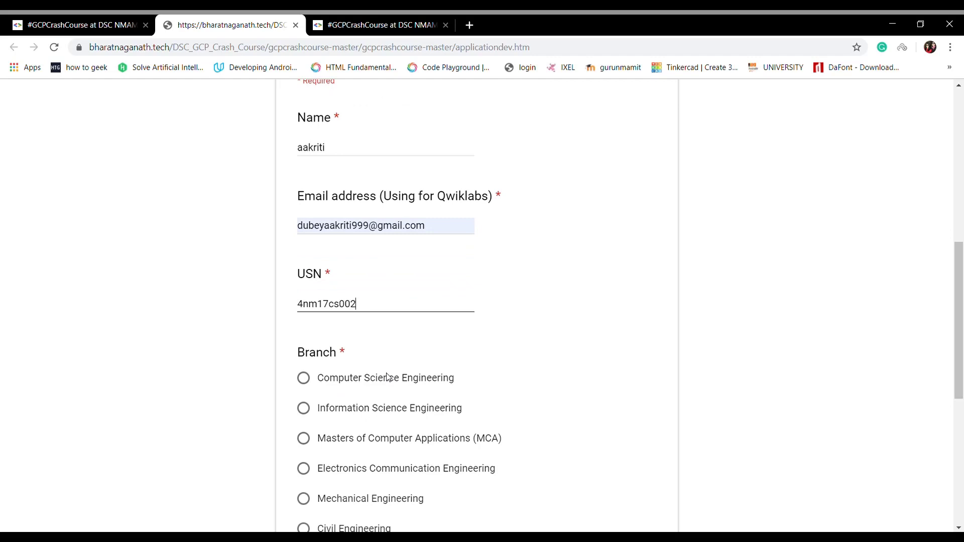
{"action": "left_click", "coordinate": [303, 377]}
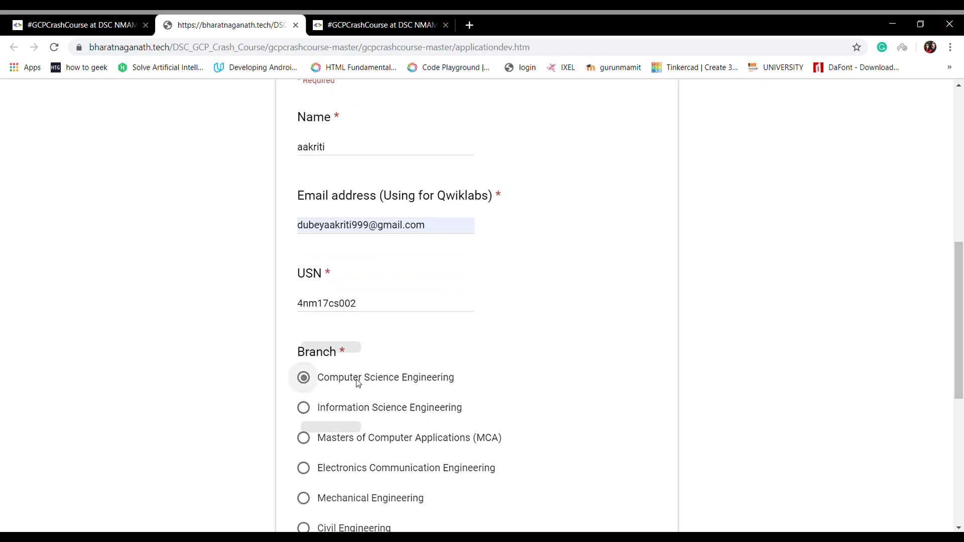
{"action": "scroll", "scroll_direction": "down", "scroll_amount": 3}
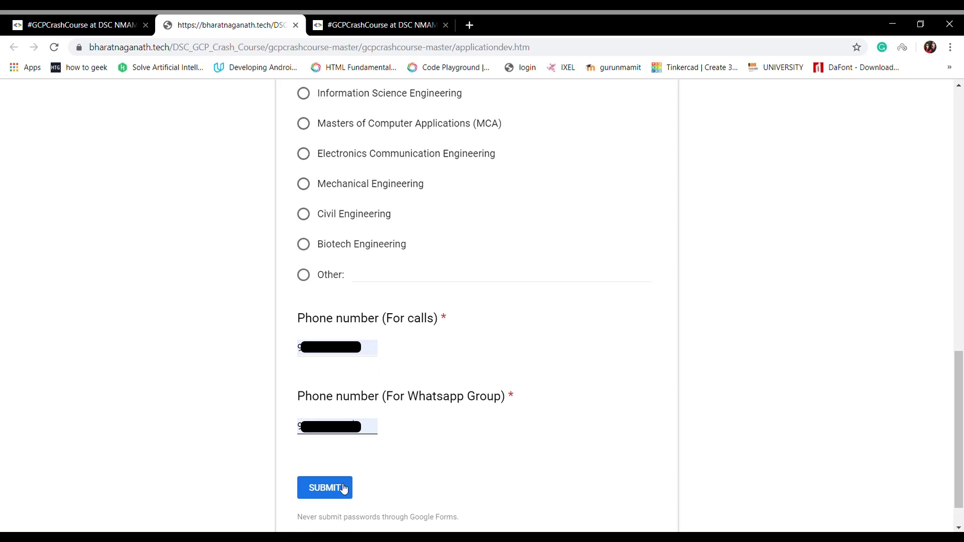
{"action": "left_click", "coordinate": [325, 487]}
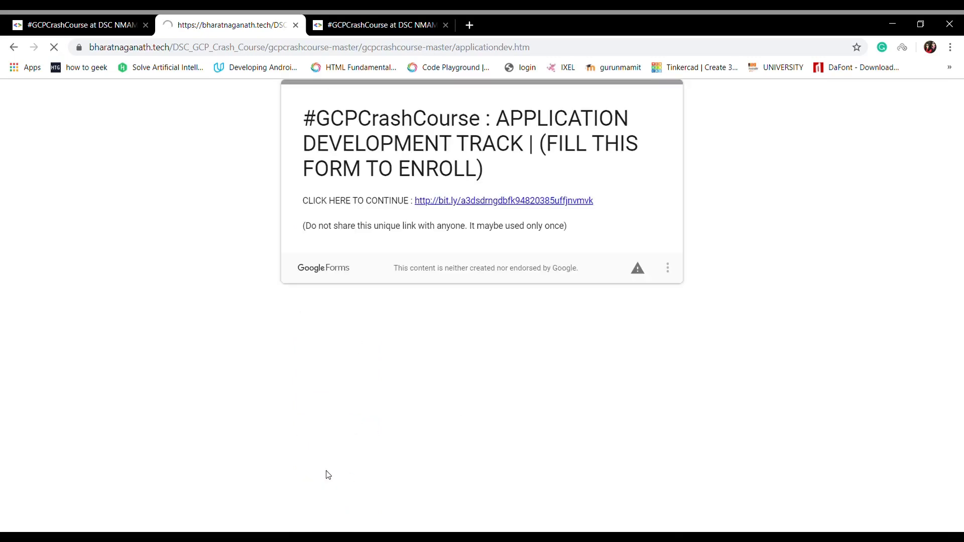
Follow the continue link, join Qwiklabs with the personal Google account, and enroll in Baseline: Deploy & Develop.
{"action": "left_click", "coordinate": [504, 200]}
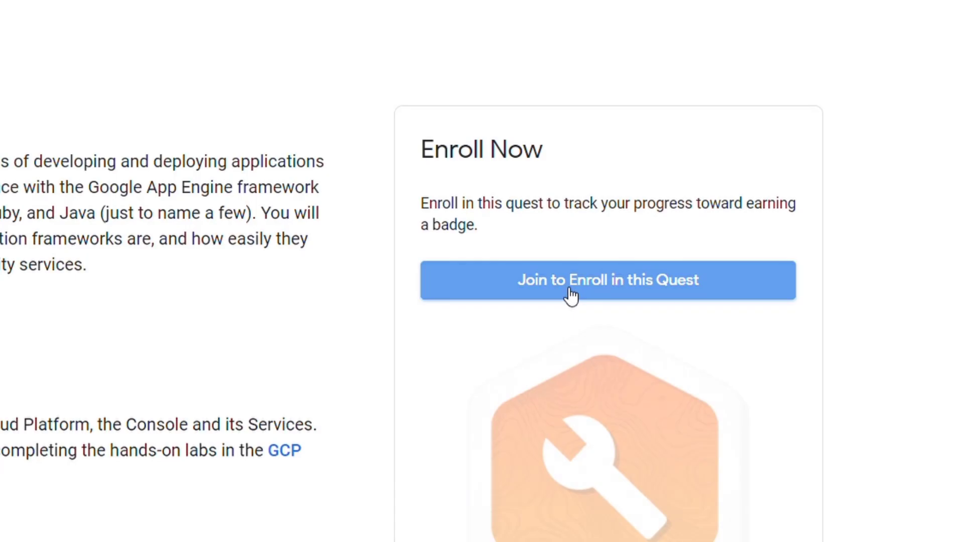
{"action": "left_click", "coordinate": [607, 280]}
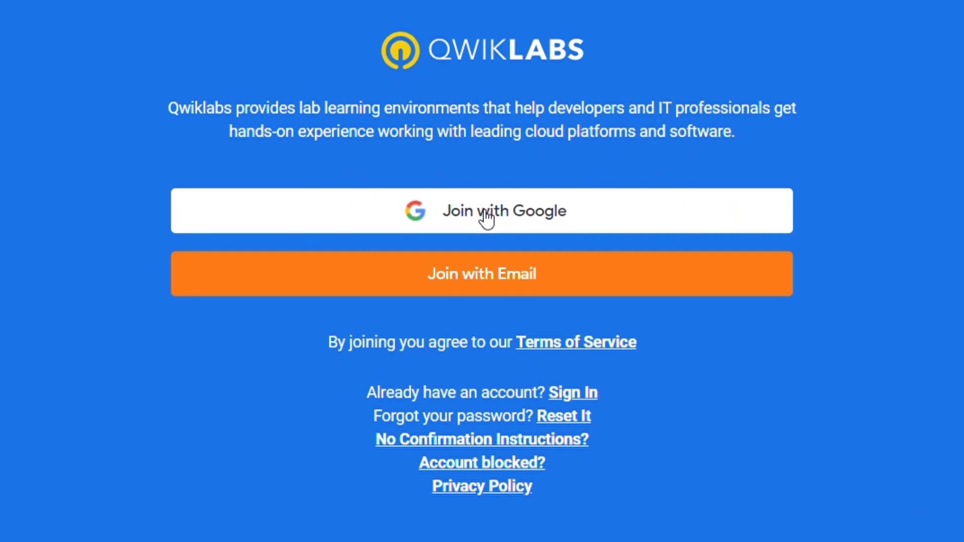
{"action": "left_click", "coordinate": [482, 210]}
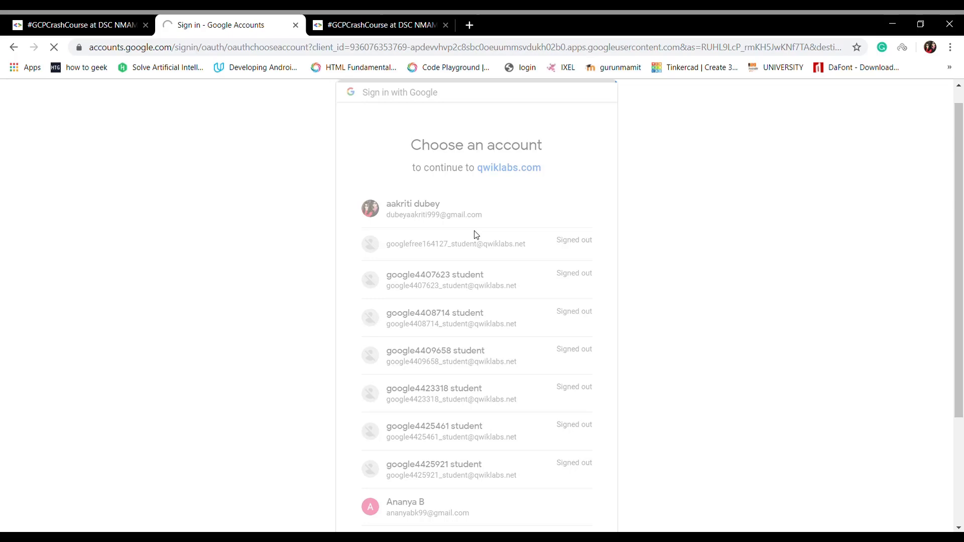
{"action": "left_click", "coordinate": [414, 209]}
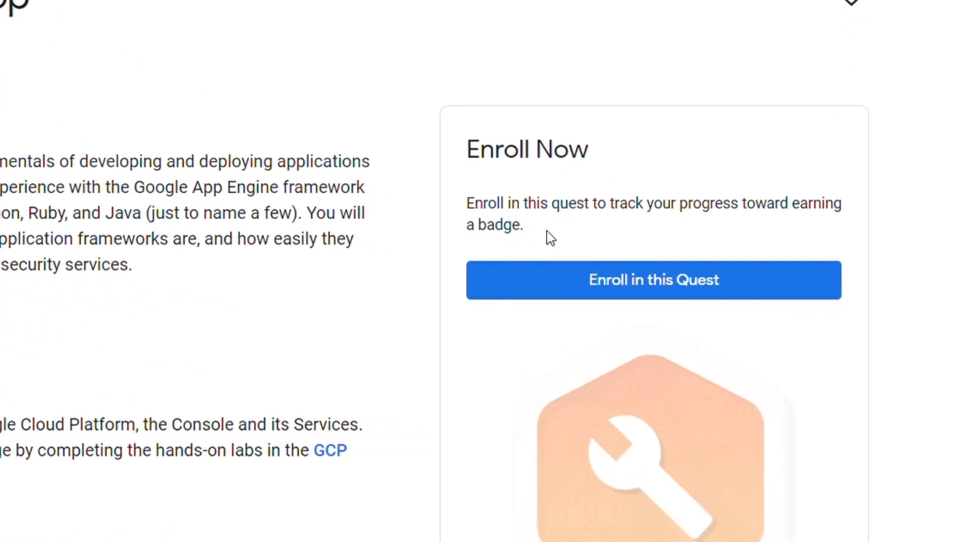
{"action": "mouse_move", "coordinate": [635, 288]}
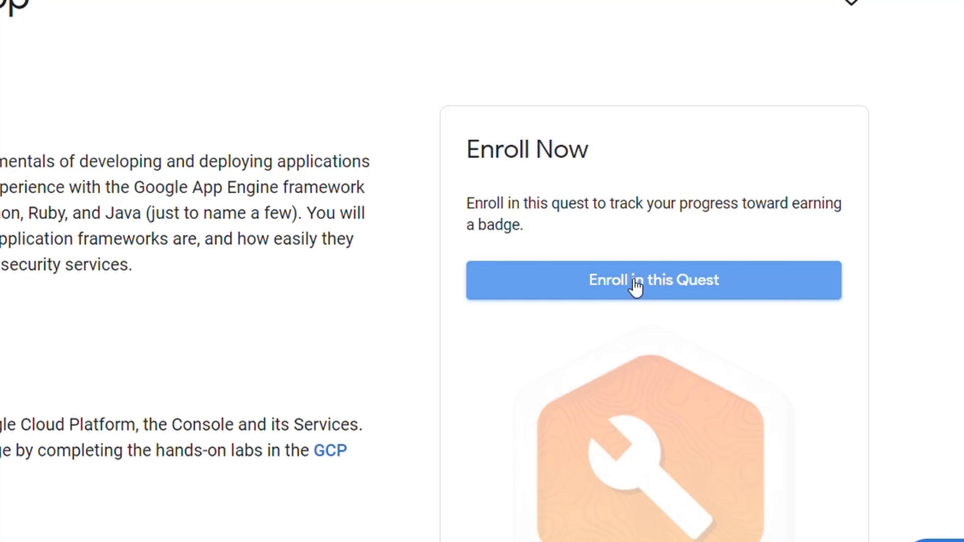
{"action": "left_click", "coordinate": [652, 280]}
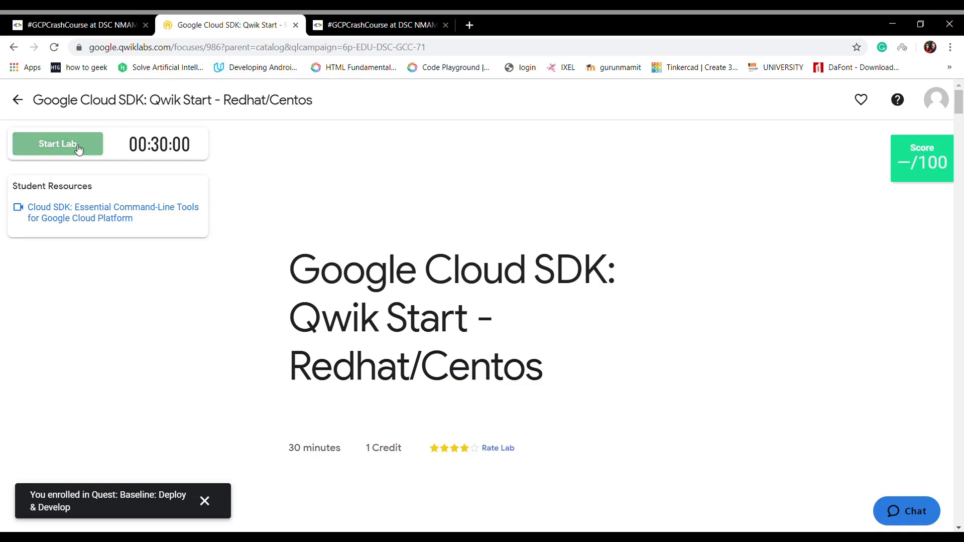
Start the Google Cloud SDK: Qwik Start - Redhat/Centos lab using the subscription credit.
{"action": "left_click", "coordinate": [58, 144]}
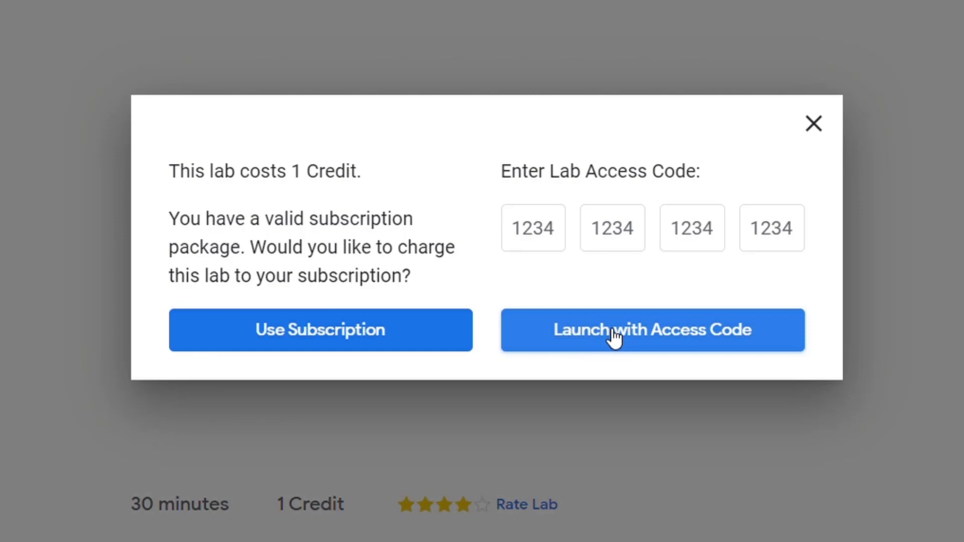
{"action": "mouse_move", "coordinate": [622, 335]}
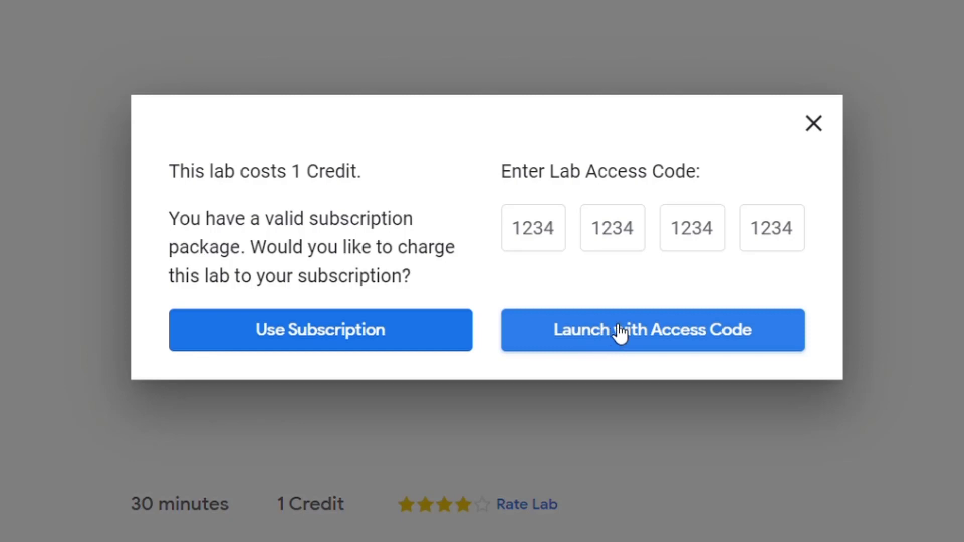
{"action": "mouse_move", "coordinate": [336, 338]}
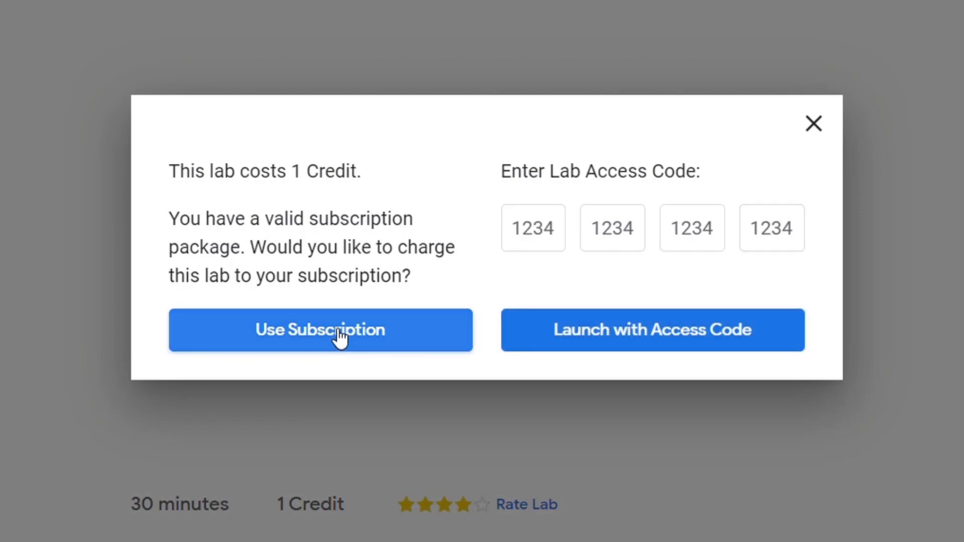
{"action": "left_click", "coordinate": [320, 330]}
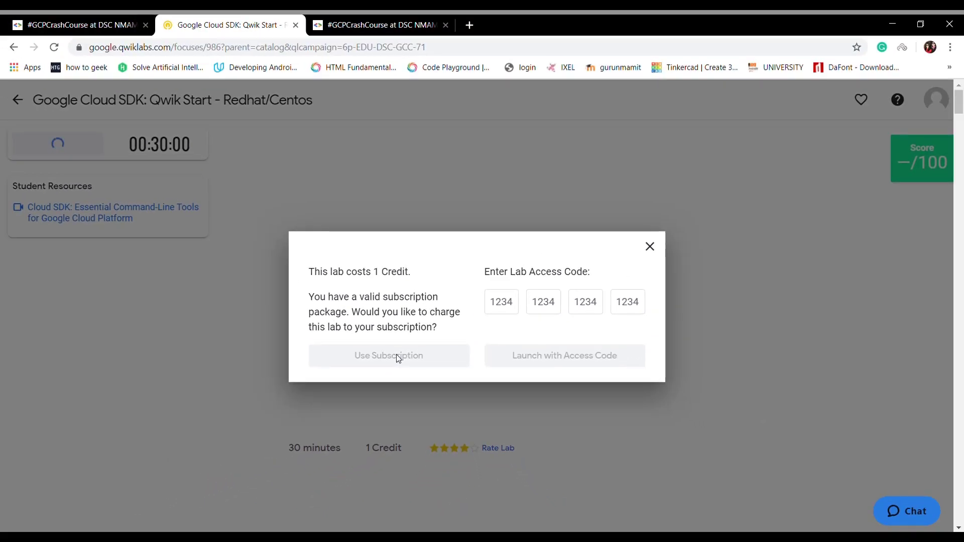
{"action": "left_click", "coordinate": [389, 356]}
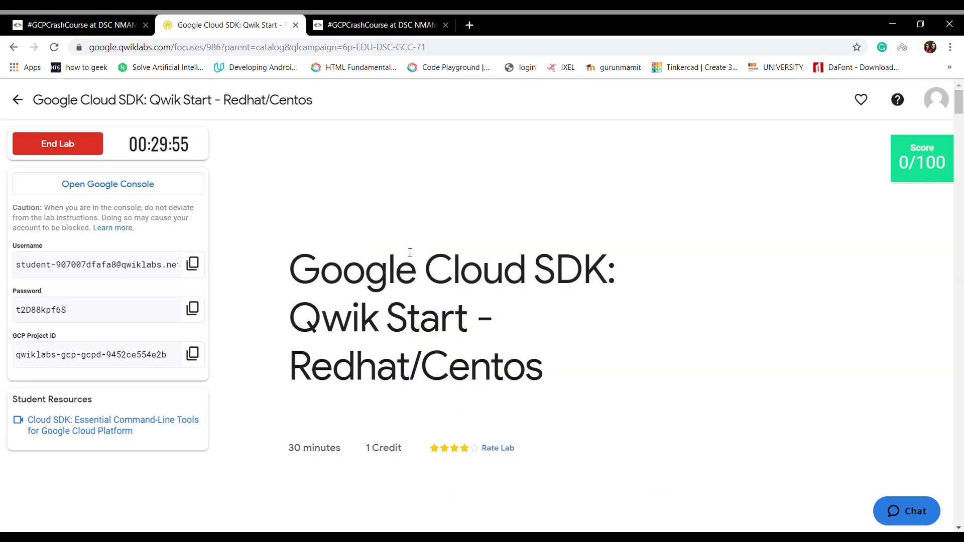
End the running Cloud SDK lab and go back to the Baseline: Deploy & Develop quest.
{"action": "left_click", "coordinate": [58, 143]}
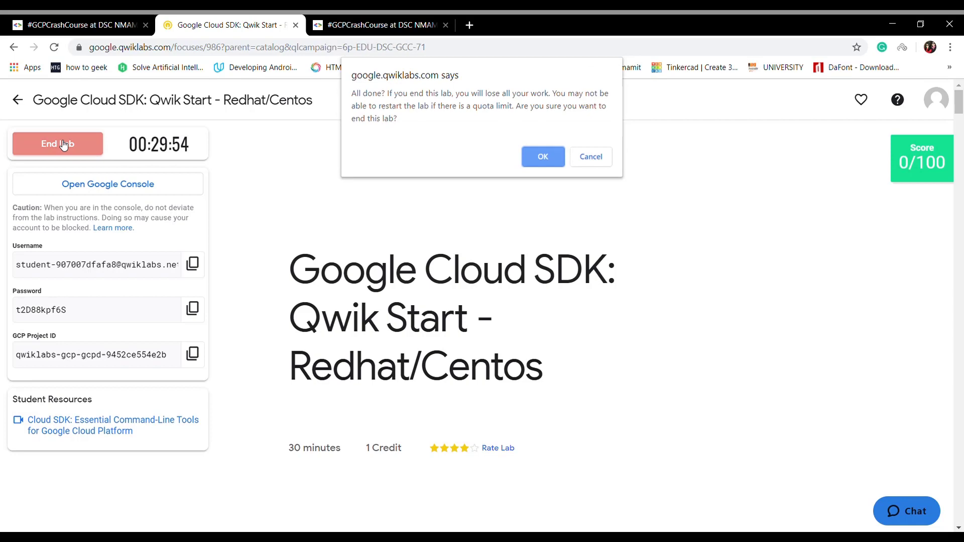
{"action": "left_click", "coordinate": [542, 156]}
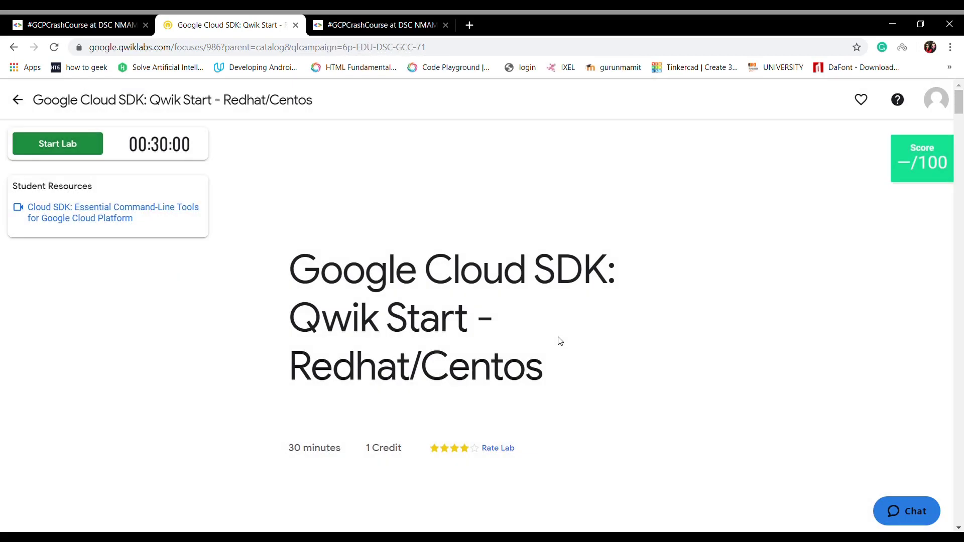
{"action": "left_click", "coordinate": [18, 100]}
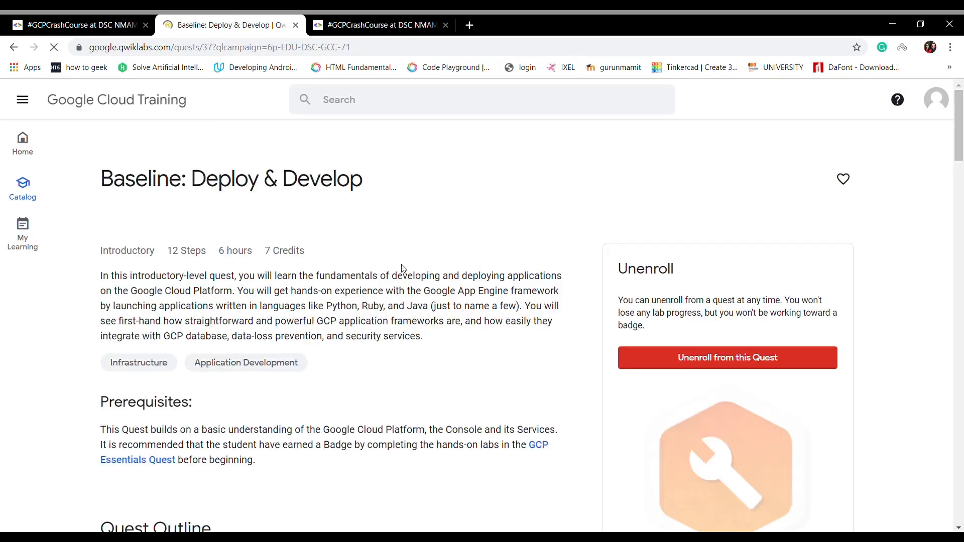
Scroll through the Quest Outline, then return to the crash course site's App Track Quests list.
{"action": "scroll", "scroll_direction": "down", "scroll_amount": 3}
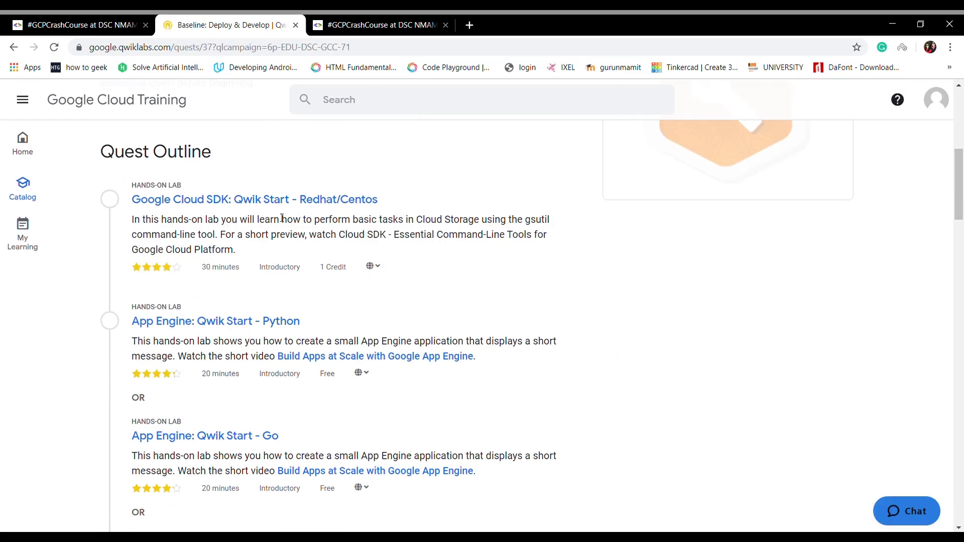
{"action": "scroll", "scroll_direction": "down", "scroll_amount": 3}
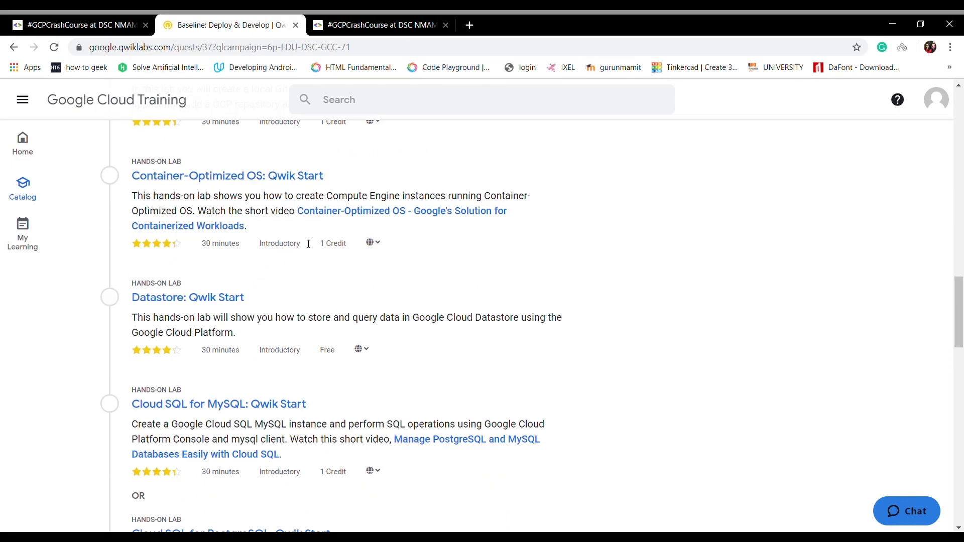
{"action": "scroll", "scroll_direction": "down", "scroll_amount": 3}
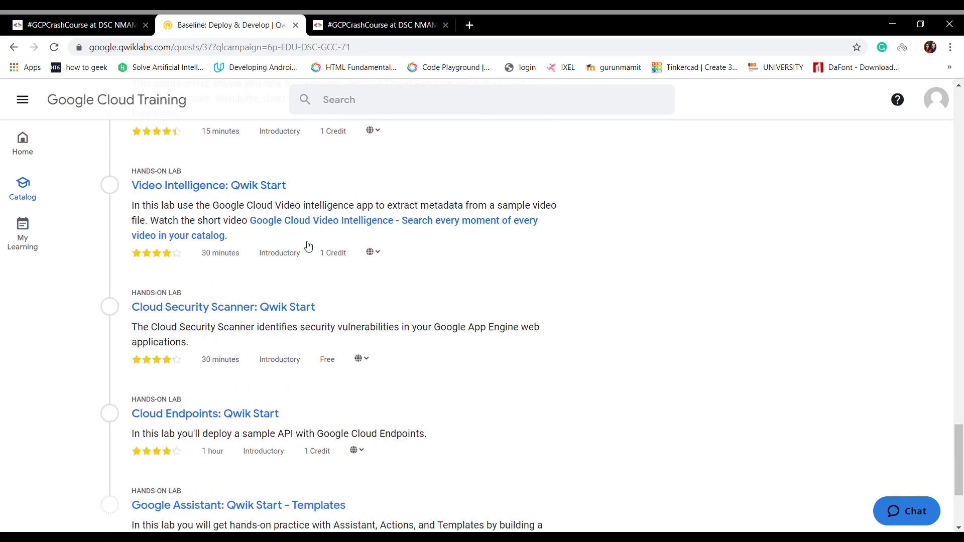
{"action": "left_click", "coordinate": [80, 25]}
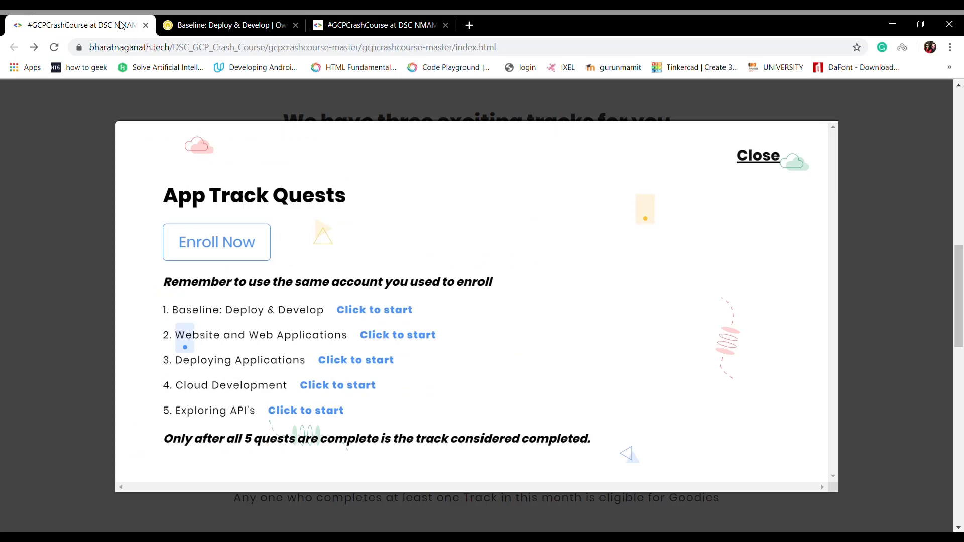
{"action": "mouse_move", "coordinate": [410, 341]}
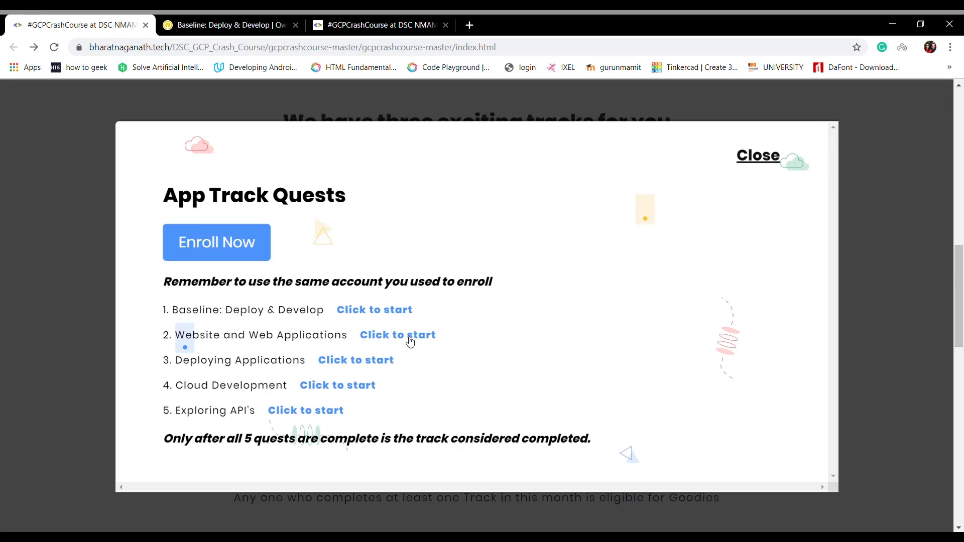
Open the Websites and Web Applications quest and join Qwiklabs with Google.
{"action": "left_click", "coordinate": [397, 334]}
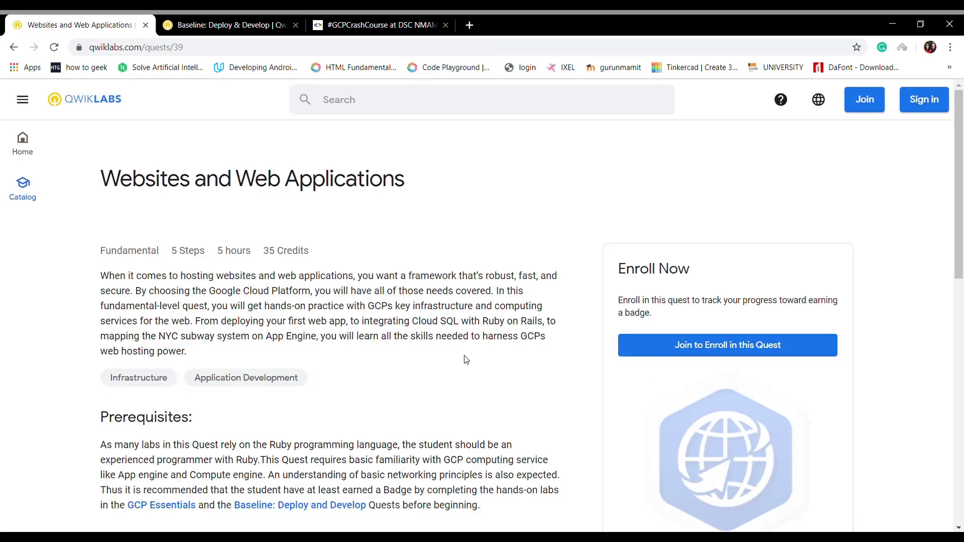
{"action": "left_click", "coordinate": [727, 345]}
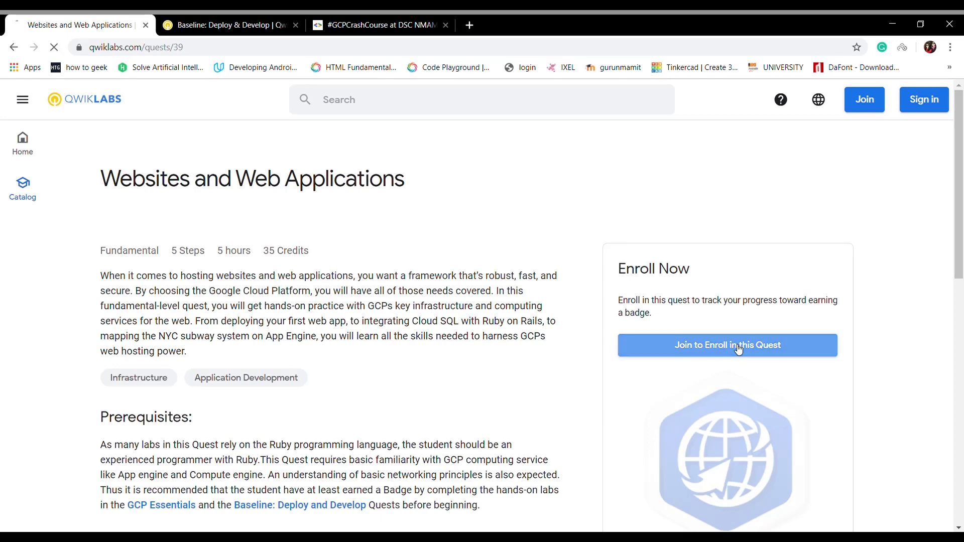
{"action": "left_click", "coordinate": [726, 345]}
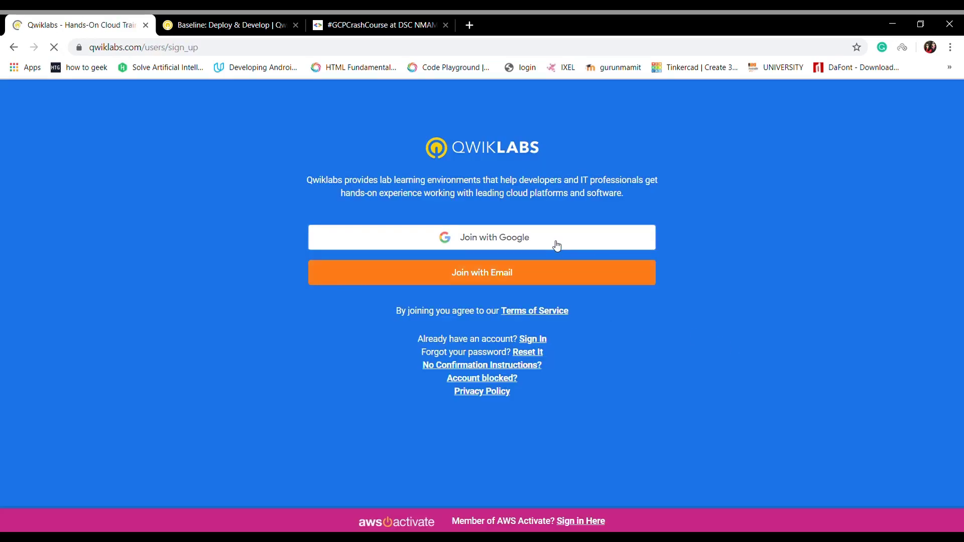
{"action": "left_click", "coordinate": [481, 238]}
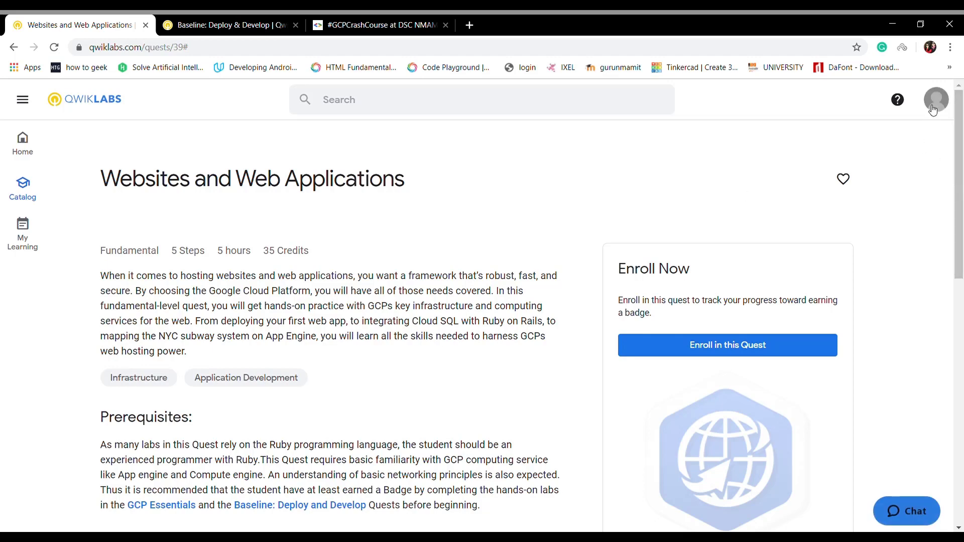
Go from My Account to My Learning and open the public profile with the GCP Essentials badge.
{"action": "left_click", "coordinate": [935, 99]}
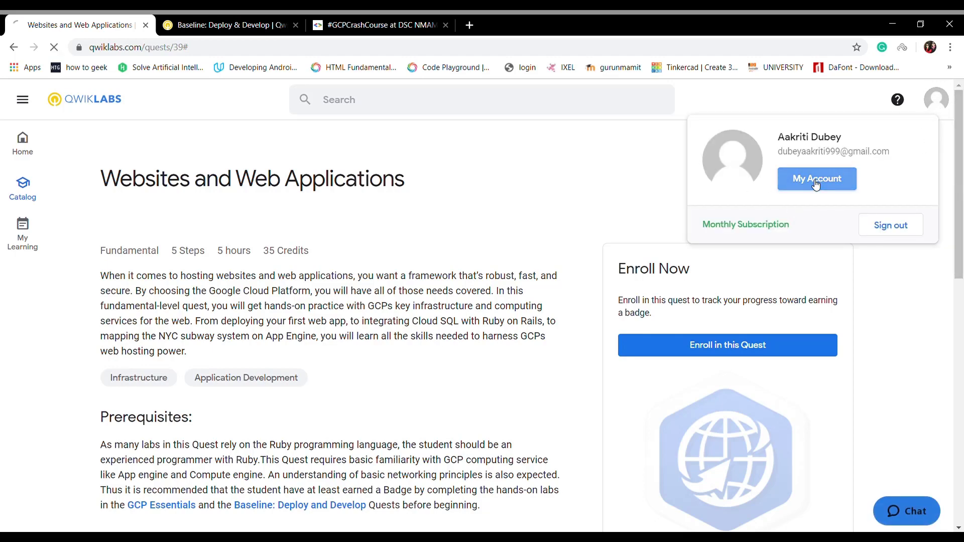
{"action": "left_click", "coordinate": [817, 178]}
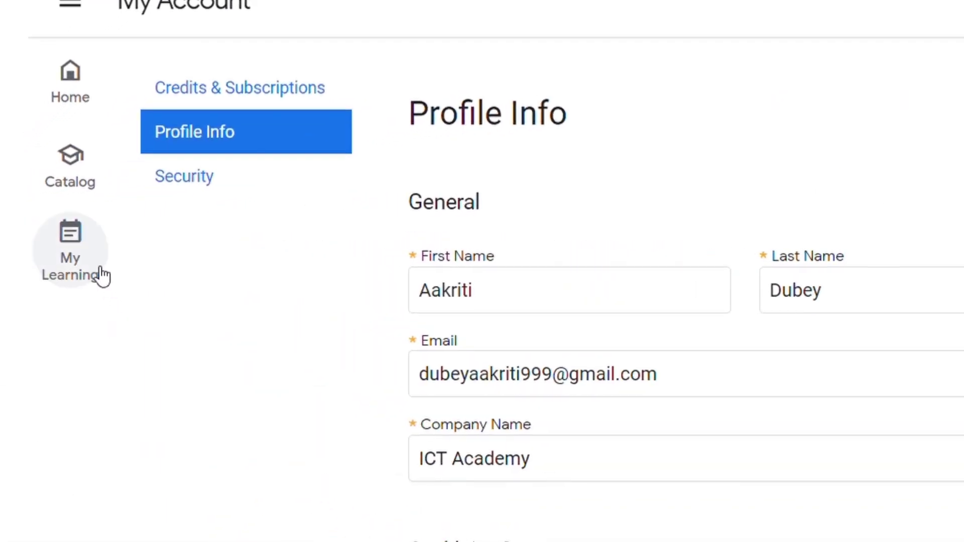
{"action": "mouse_move", "coordinate": [92, 258]}
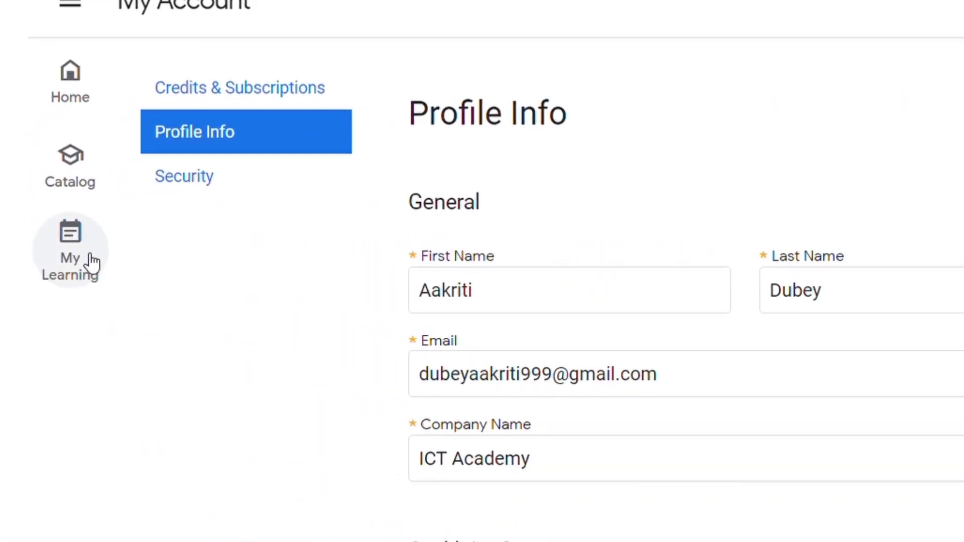
{"action": "left_click", "coordinate": [69, 249]}
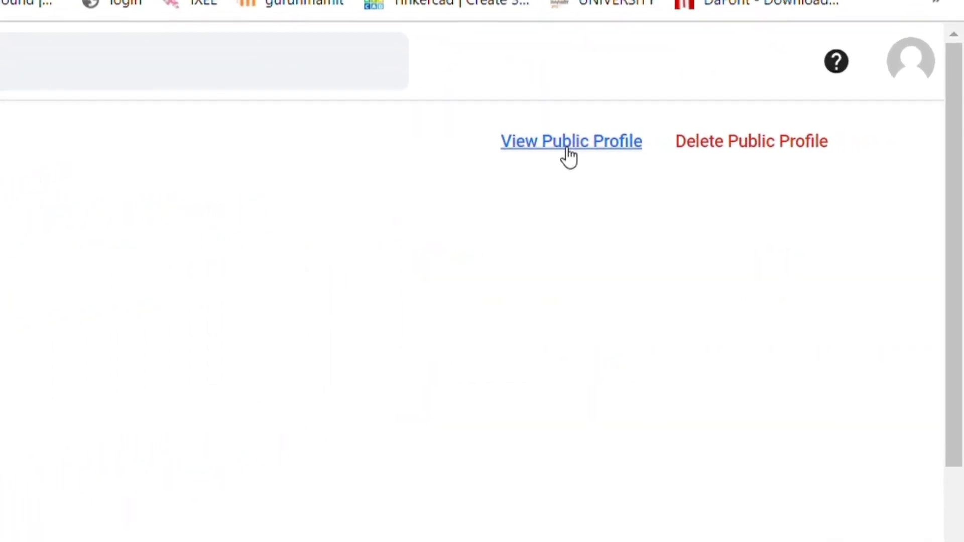
{"action": "left_click", "coordinate": [570, 141]}
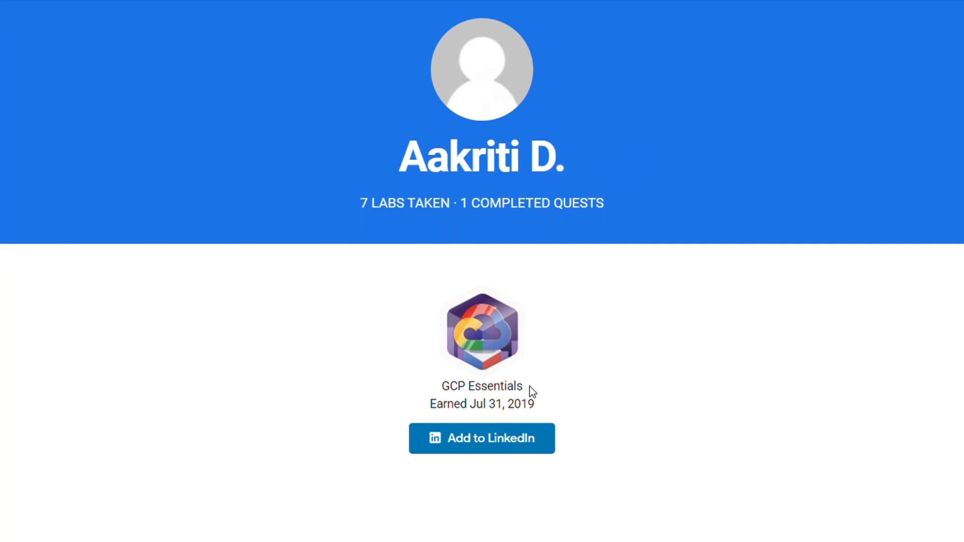
{"action": "mouse_move", "coordinate": [523, 389]}
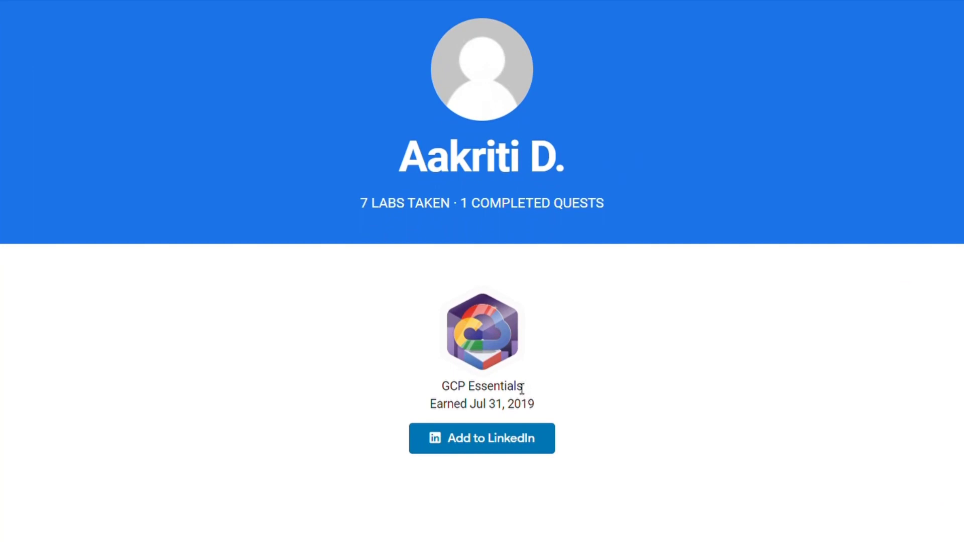
{"action": "mouse_move", "coordinate": [468, 311]}
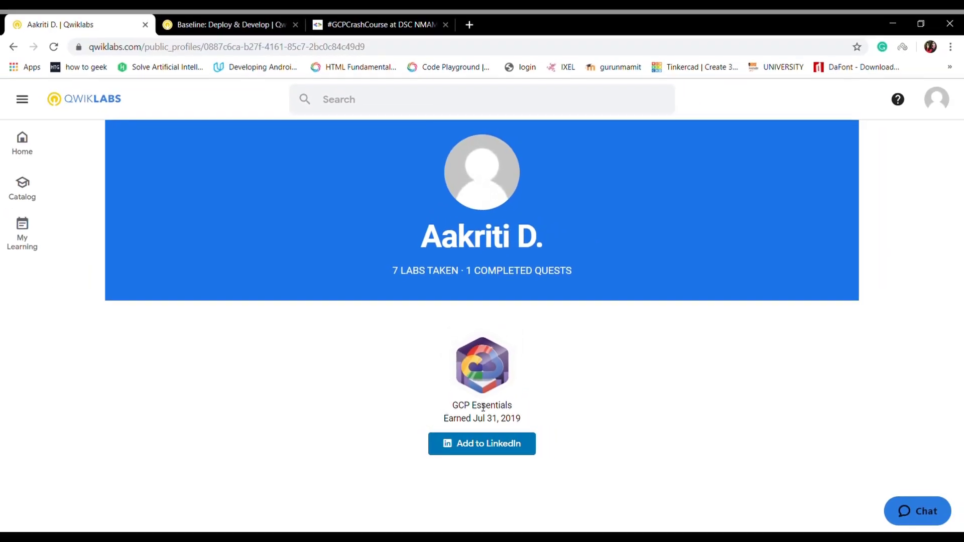
Switch to the #GCPCrashCourse tab and scroll to its three steps for earning goodies.
{"action": "left_click", "coordinate": [381, 24]}
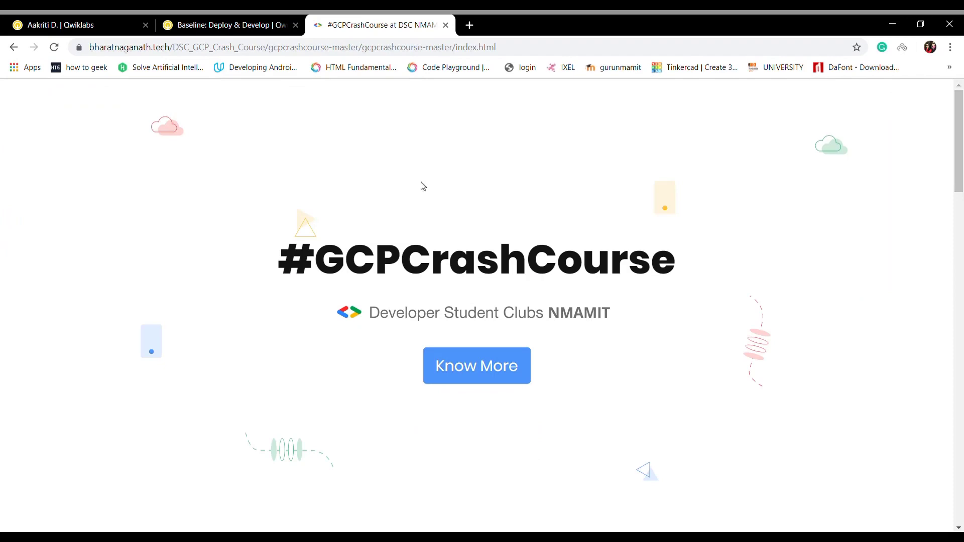
{"action": "scroll", "scroll_direction": "down", "scroll_amount": 3}
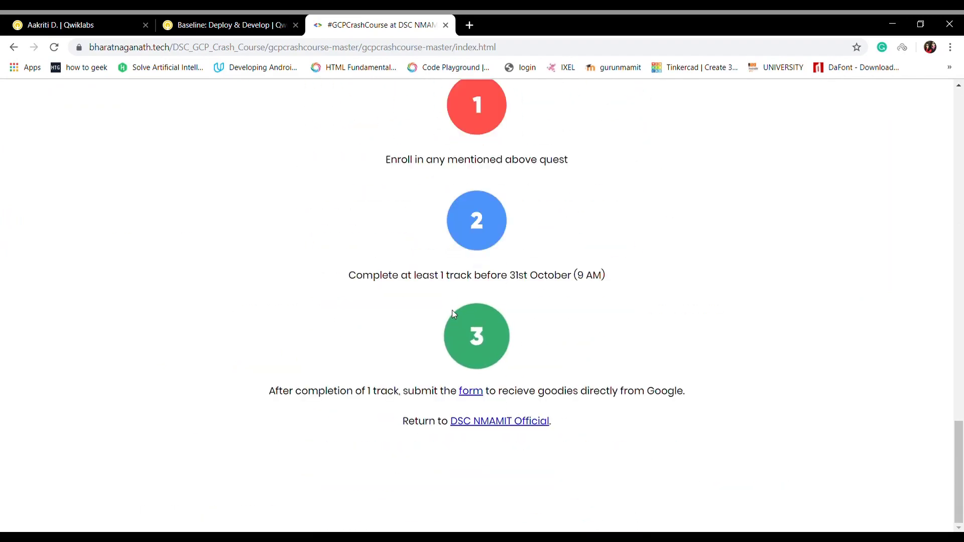
{"action": "mouse_move", "coordinate": [575, 281]}
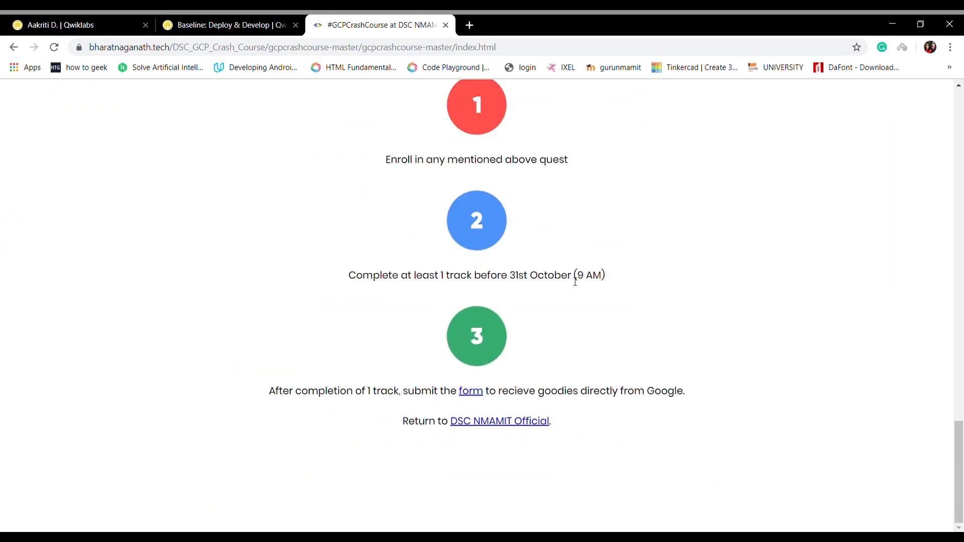